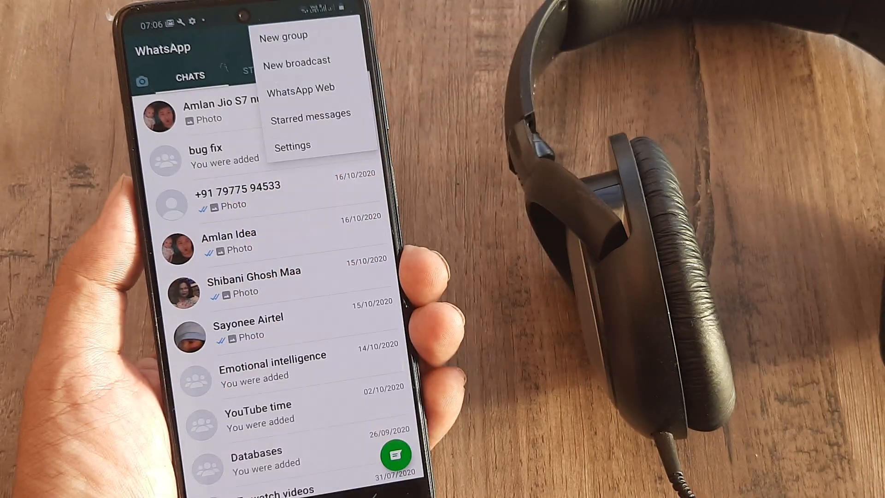
Reach the Change number screen through Settings > Account.
left_click(292, 146)
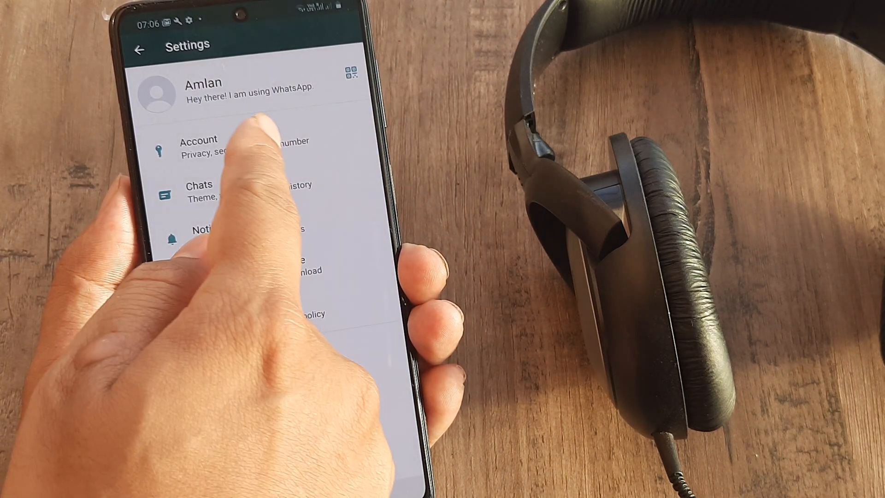
left_click(198, 140)
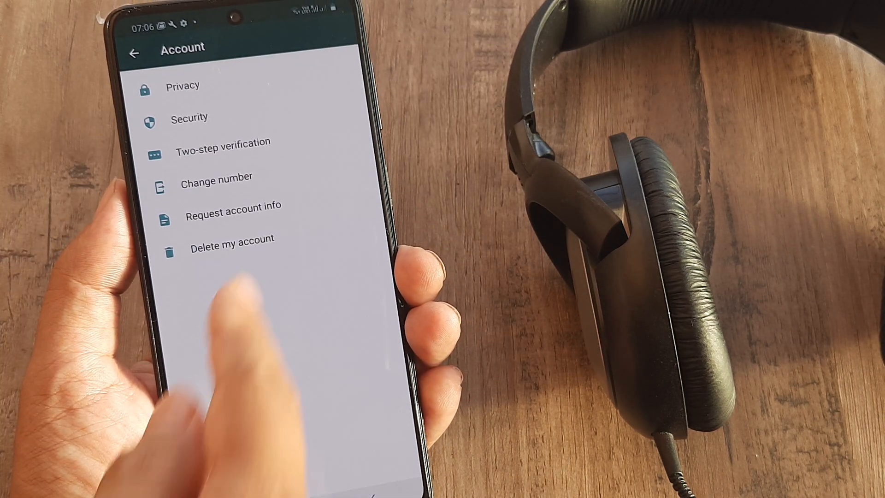
left_click(220, 178)
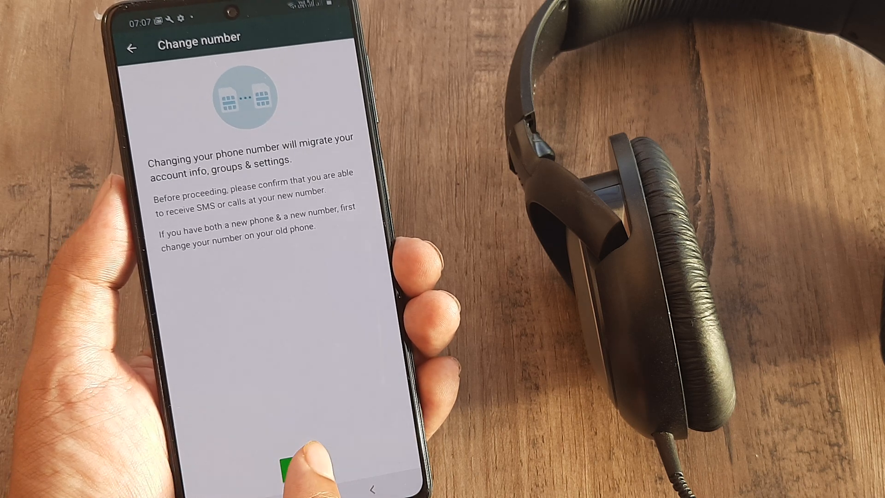
Continue to the number form and begin the old number with 7977 before backing out.
left_click(299, 467)
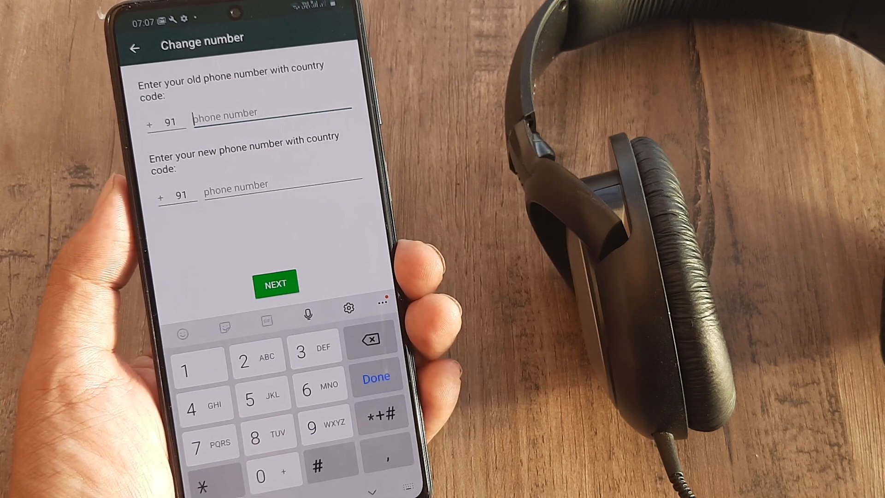
type("7977")
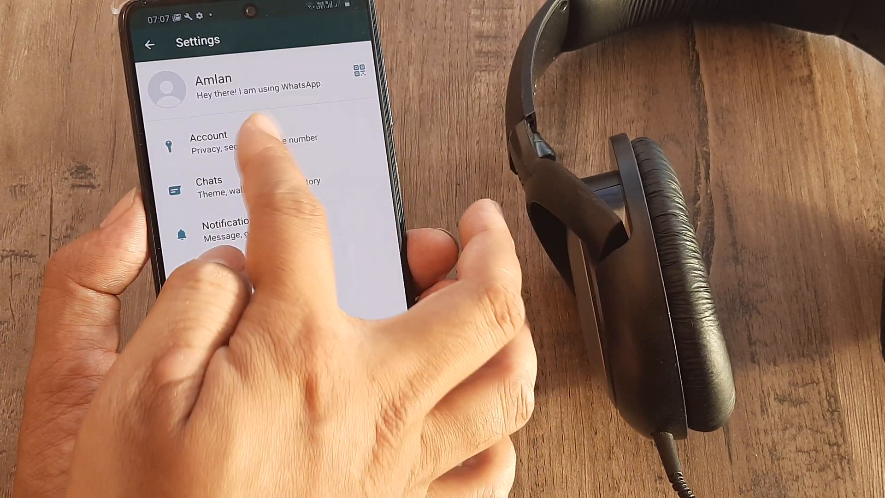
left_click(237, 141)
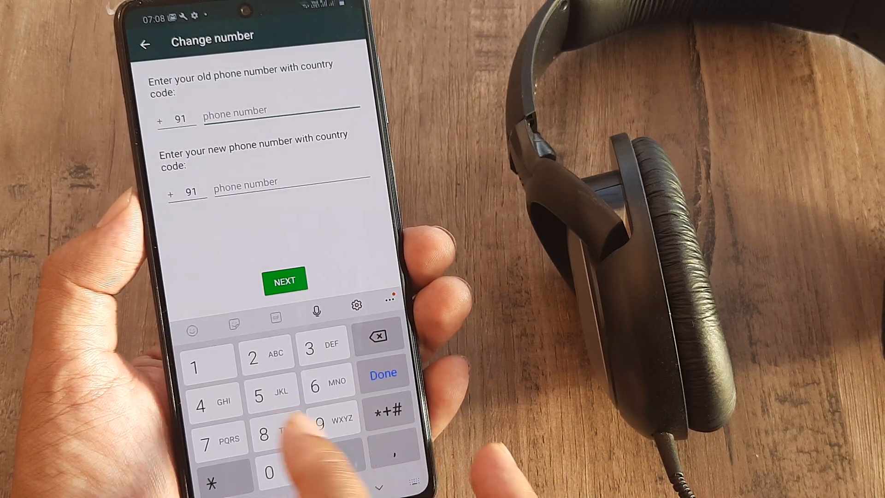
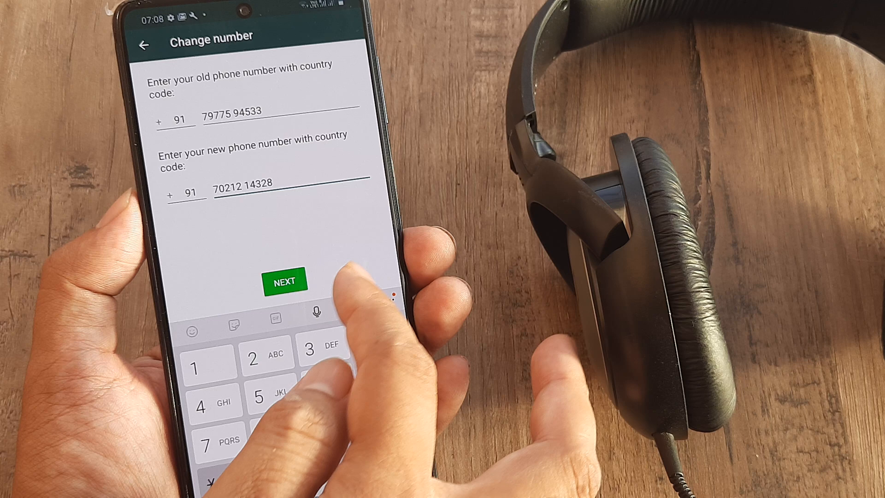
left_click(285, 281)
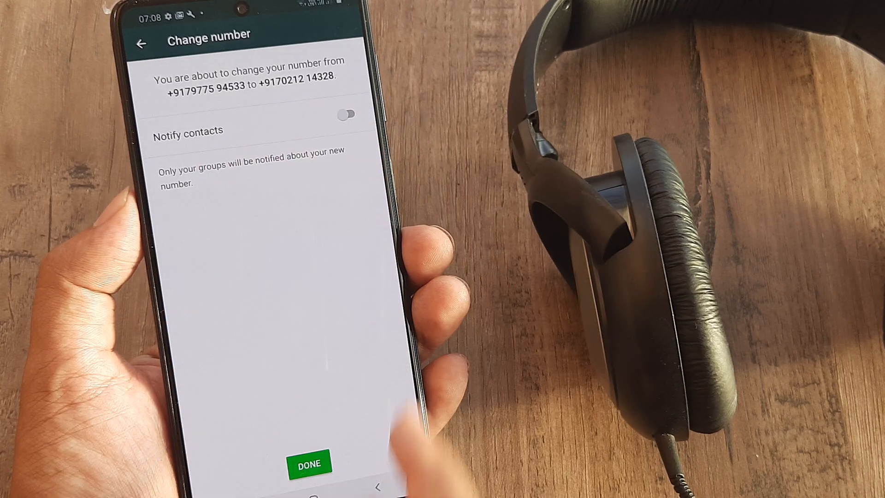
Confirm Done so the account switches to the new phone number.
left_click(311, 461)
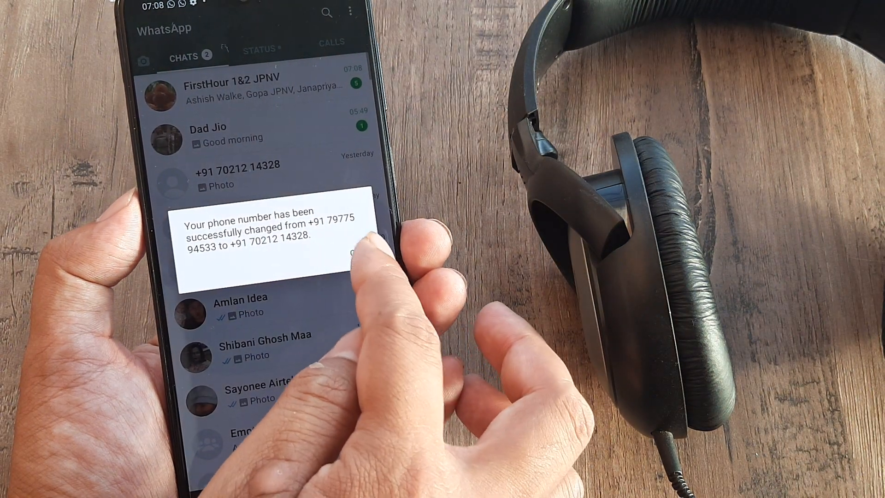
Dismiss the success message and start a chat backup from Settings > Chats > Chat backup.
left_click(359, 250)
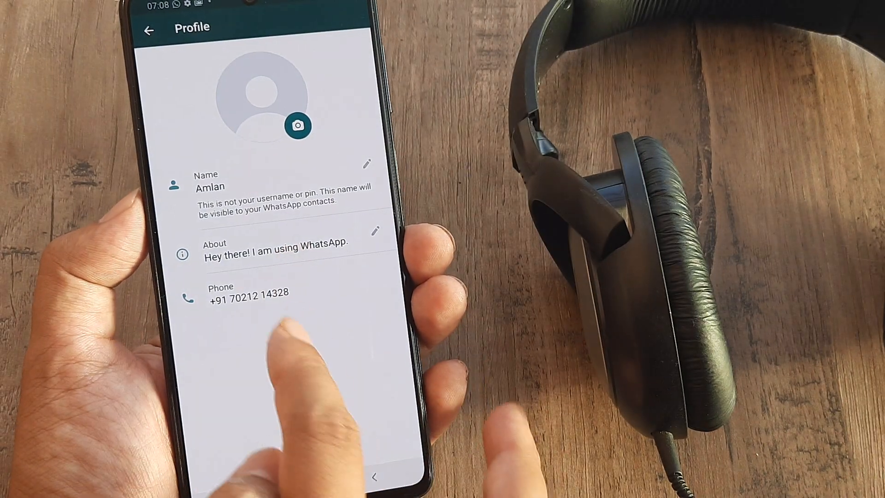
left_click(149, 30)
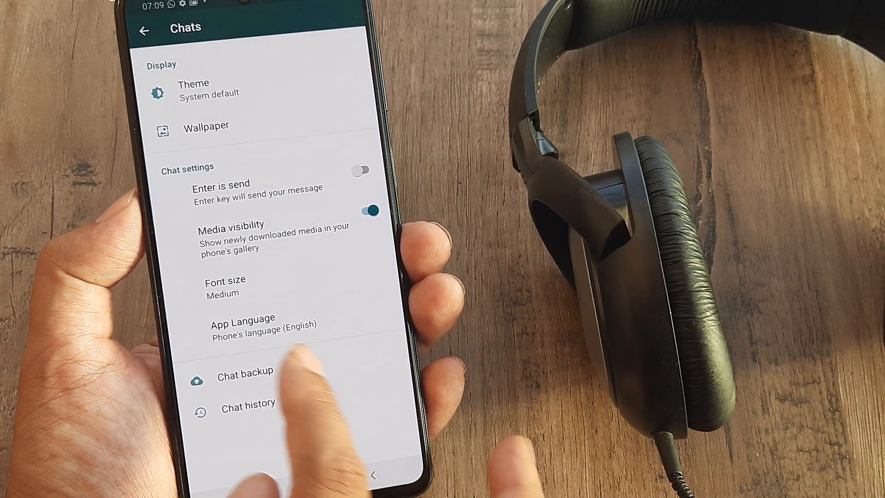
left_click(244, 370)
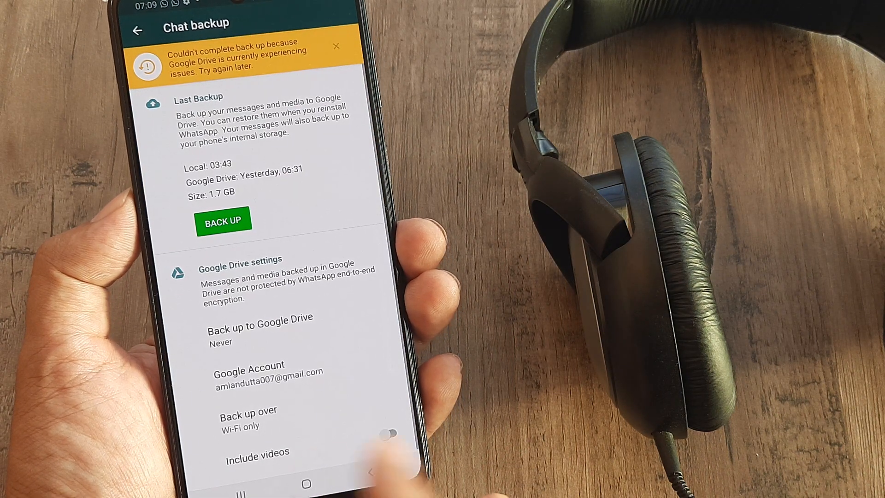
left_click(223, 220)
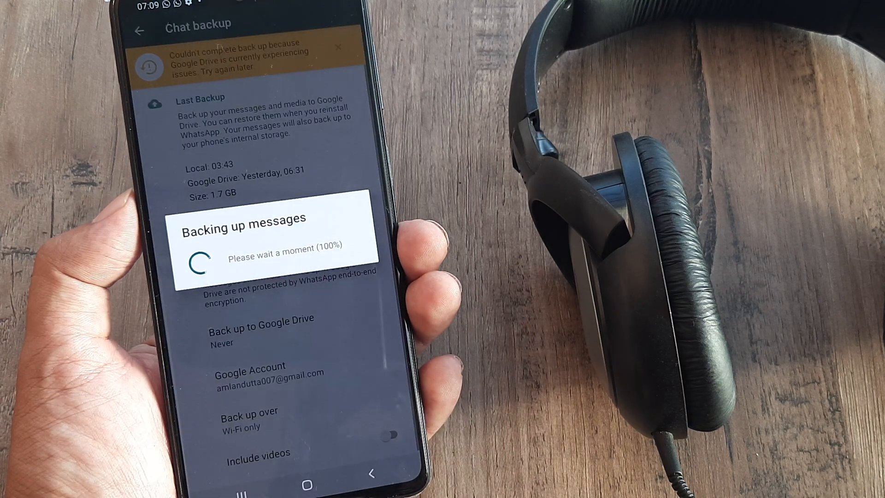